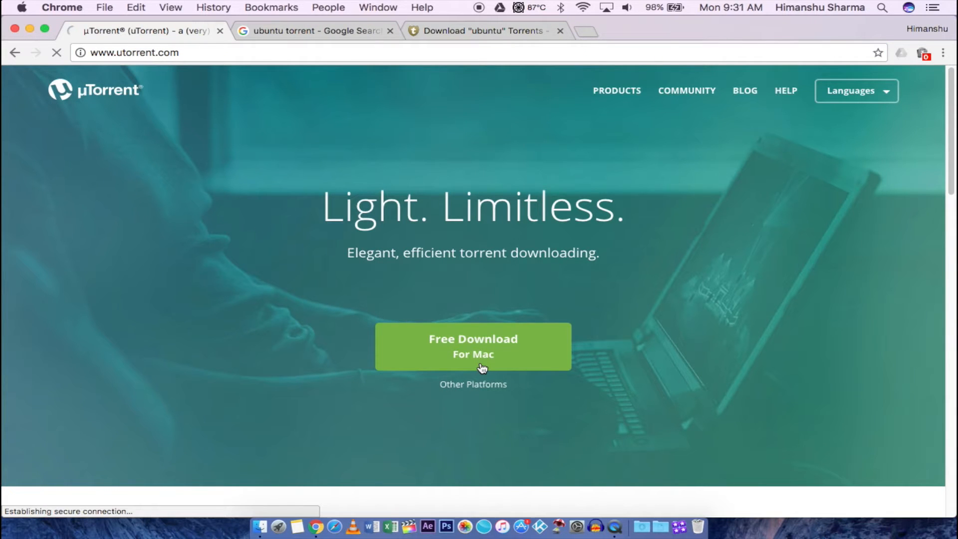
Step: Download the uTorrent for Mac installer and accept its license agreement
click(473, 346)
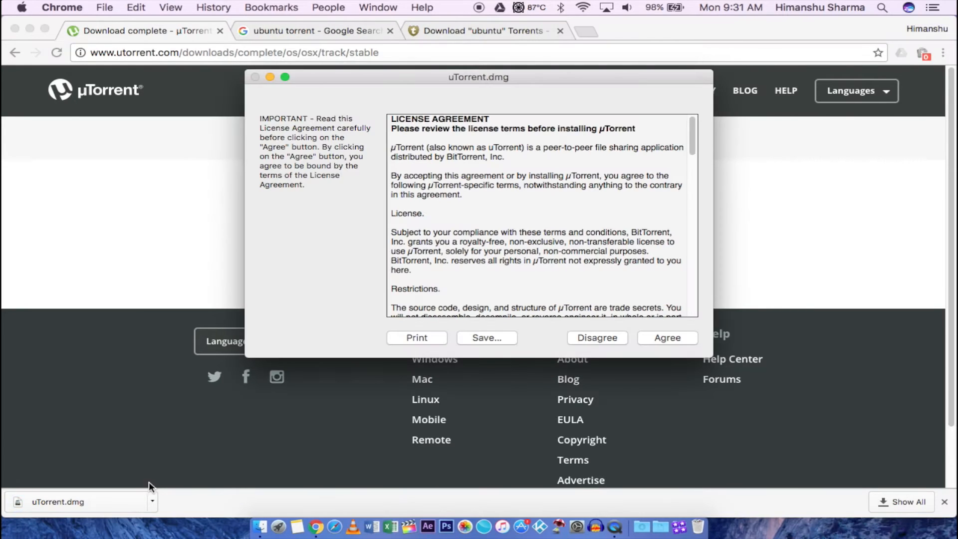
click(666, 337)
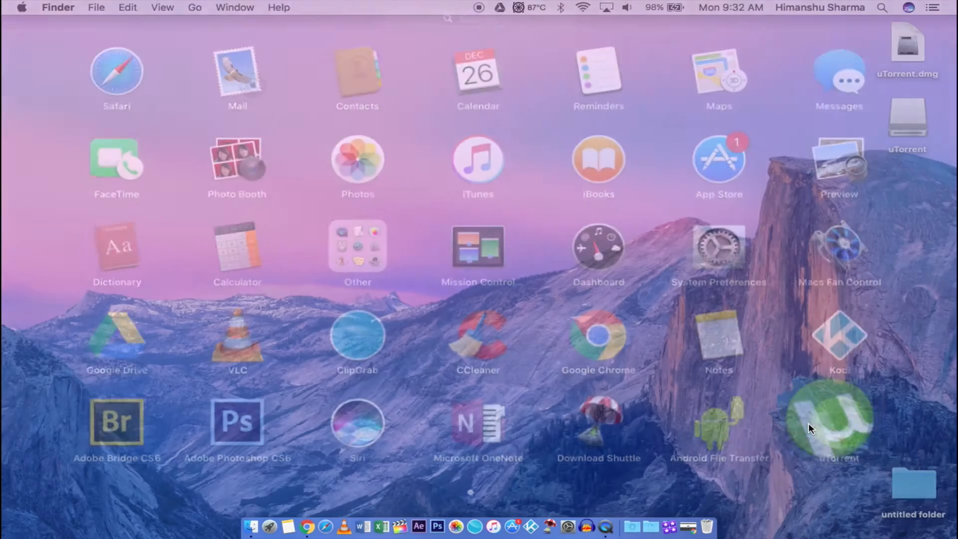
Step: Launch uTorrent from Launchpad and confirm opening the internet-downloaded app
double_click(831, 419)
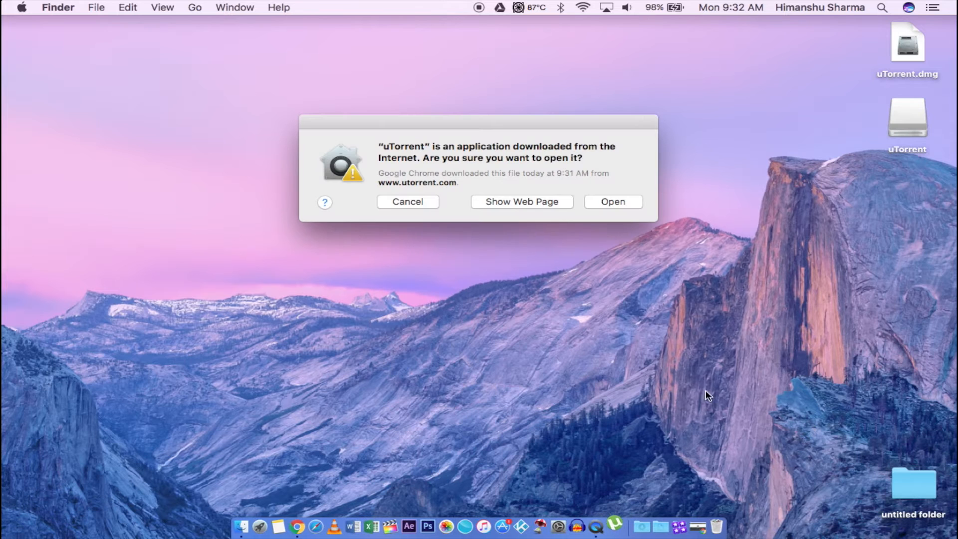
click(613, 202)
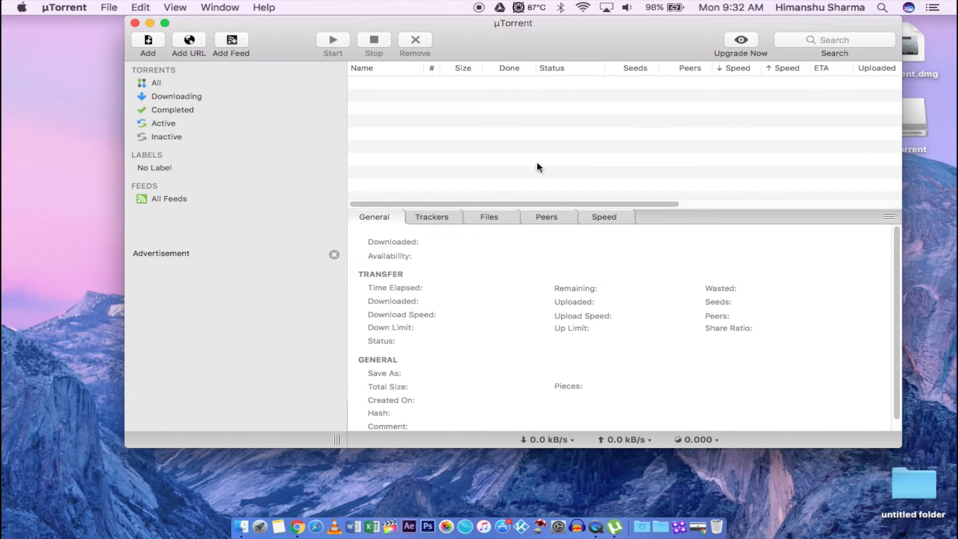
mouse_move(135, 28)
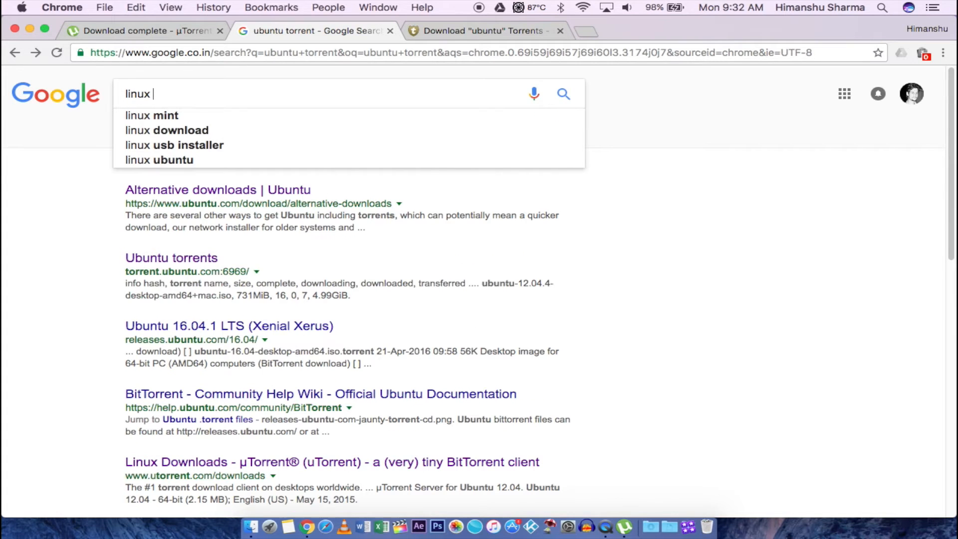
Step: Search 'ubuntu torrent' and download the Ubuntu 16.10 Desktop (64-bit) torrent from Alternative downloads
text(torrent)
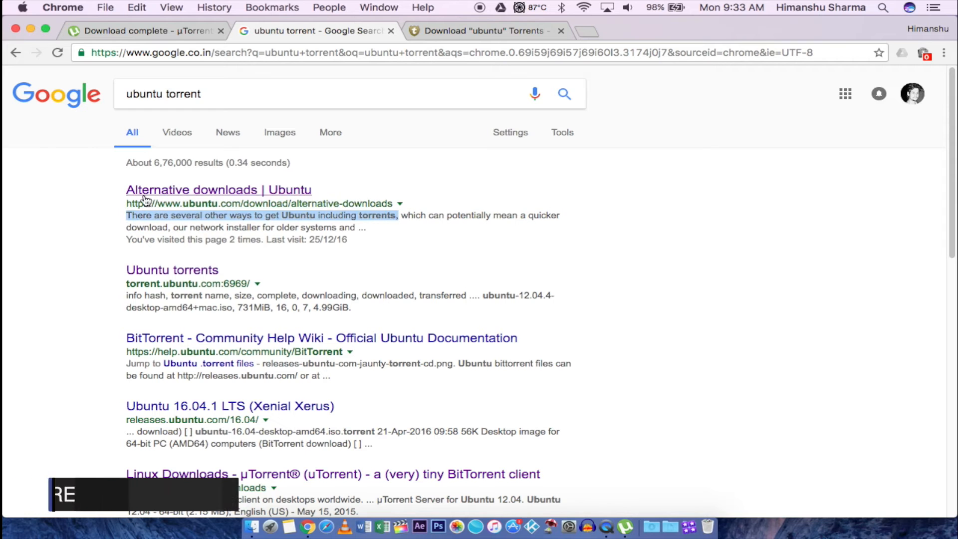
click(218, 190)
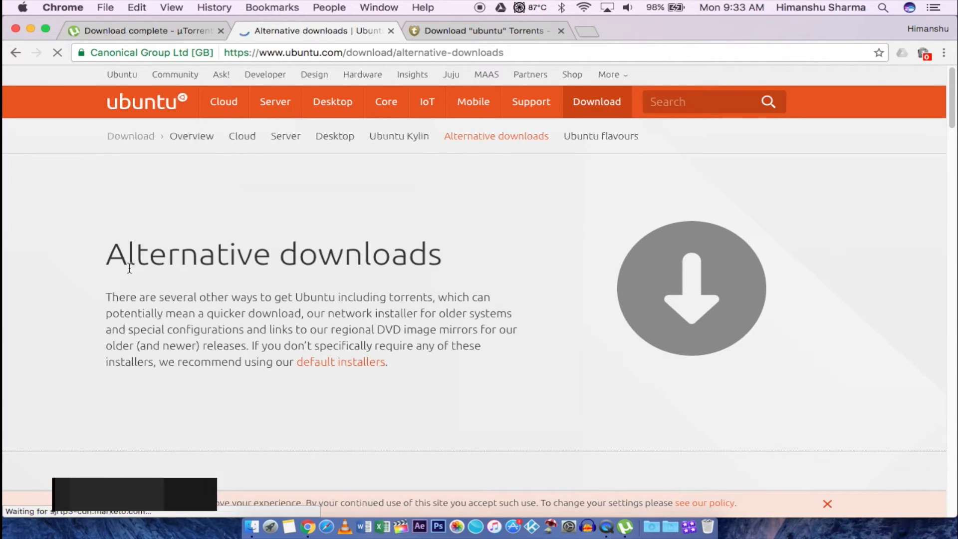
scroll(down, 3)
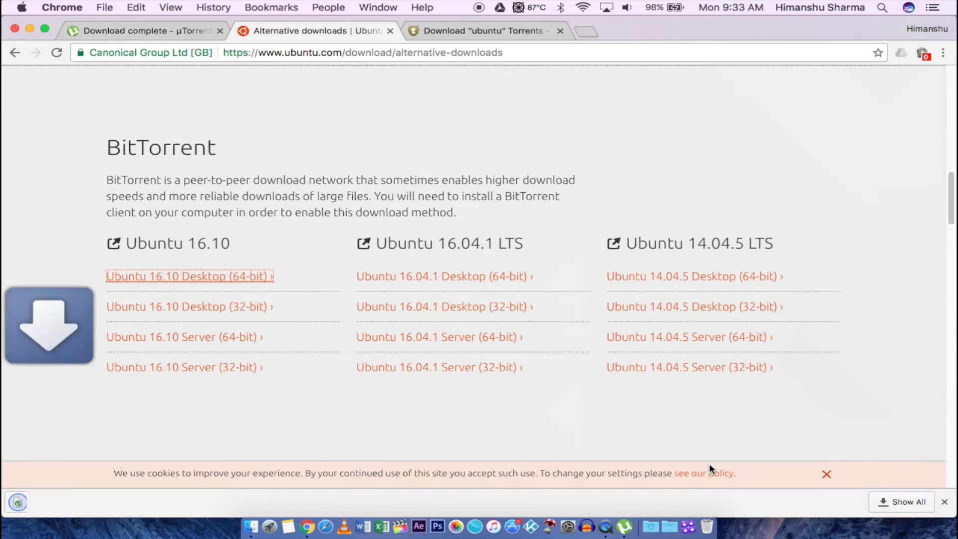
click(189, 276)
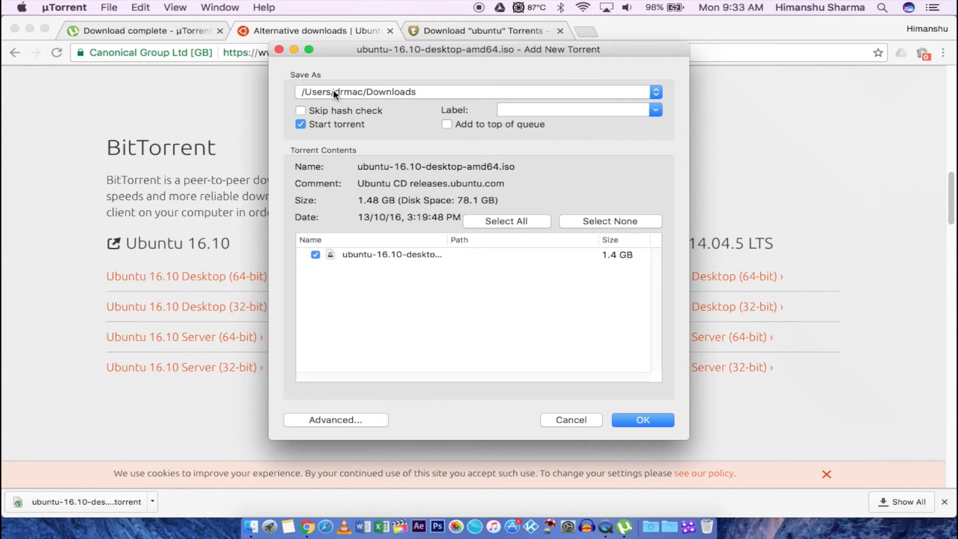
Step: Add the Ubuntu 16.10 desktop torrent in uTorrent and bring its window forward
click(642, 419)
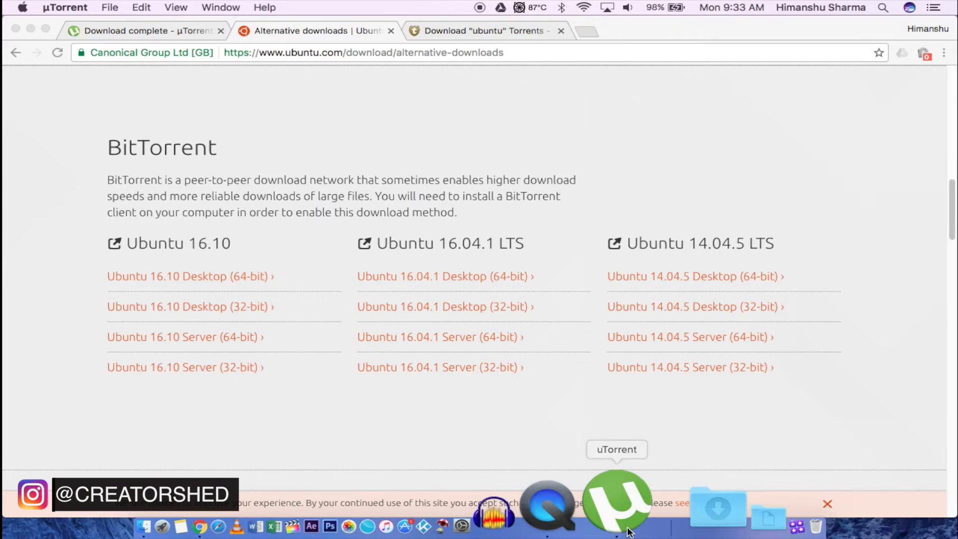
click(617, 503)
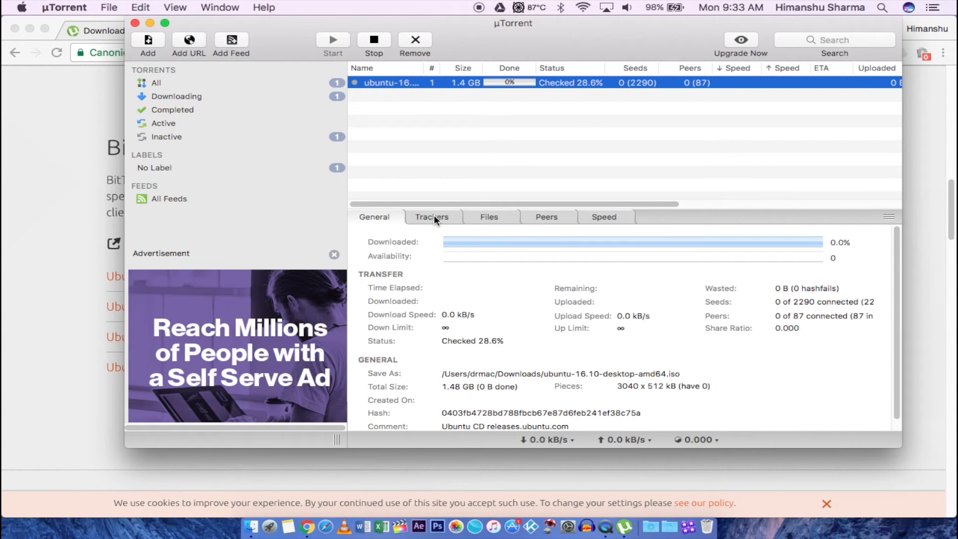
mouse_move(458, 297)
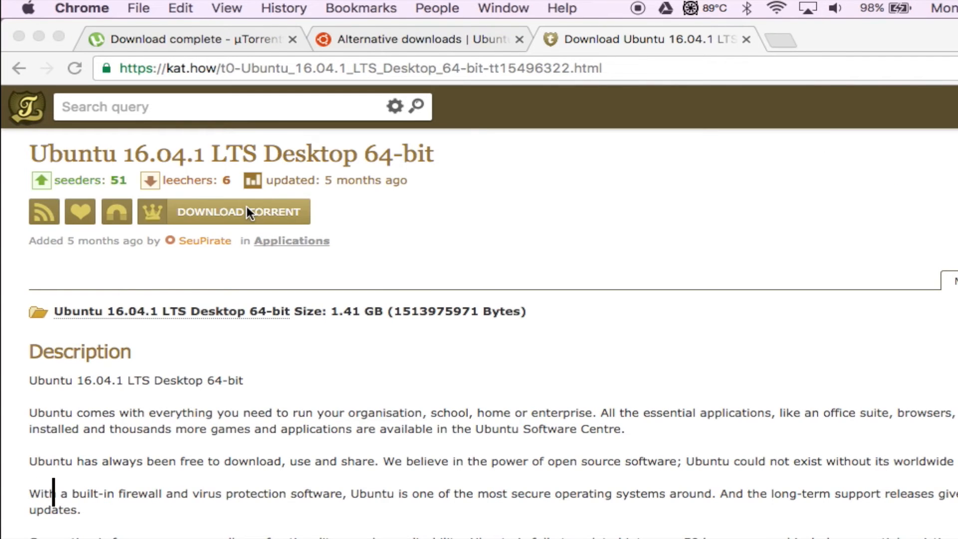
Step: Download the Ubuntu 16.04.1 LTS Desktop 64-bit torrent from the kat.how page
click(243, 211)
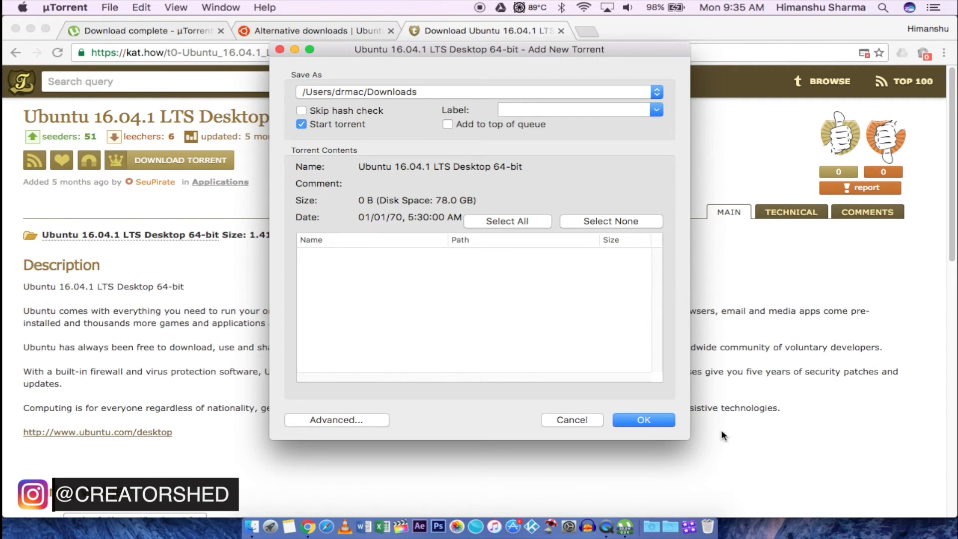
Step: Add the Ubuntu 16.04.1 torrent in uTorrent and bring its window back into view
click(644, 420)
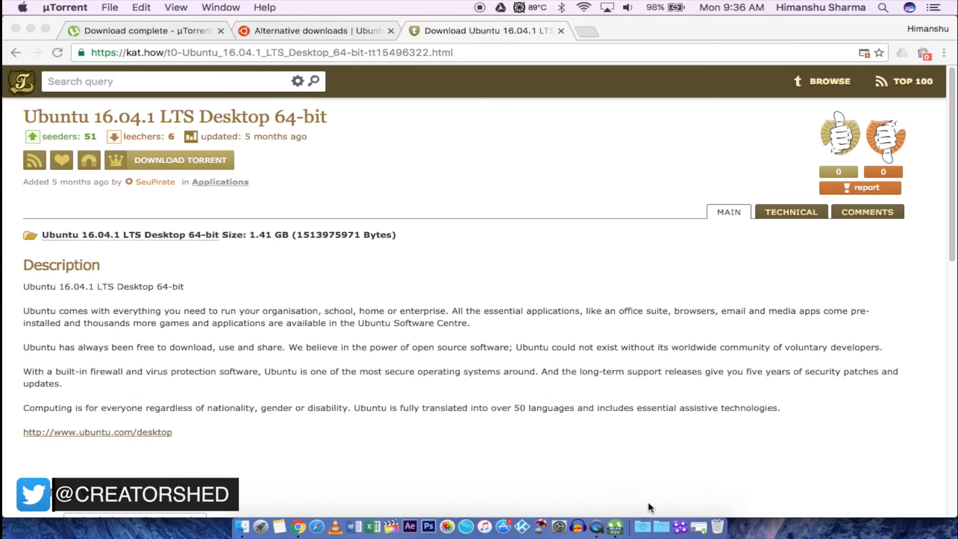
click(635, 506)
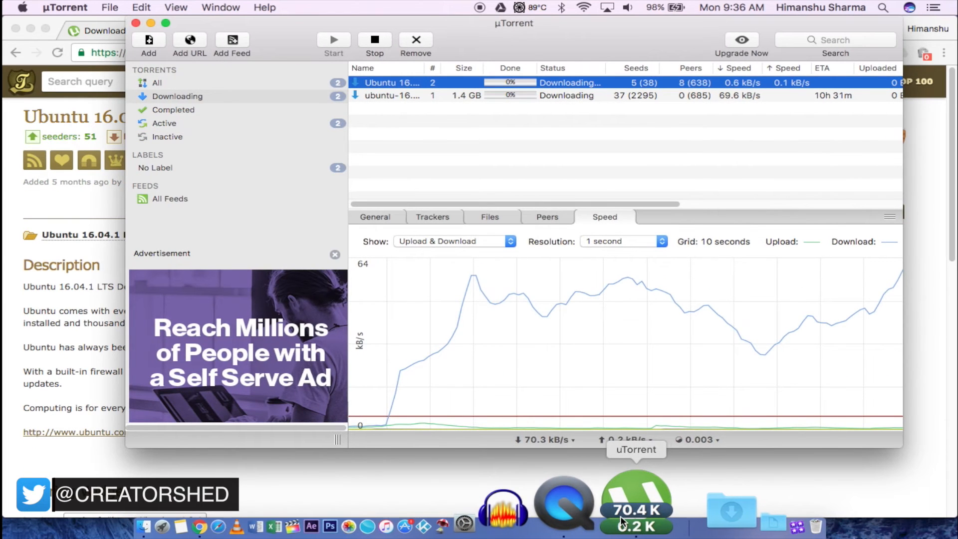